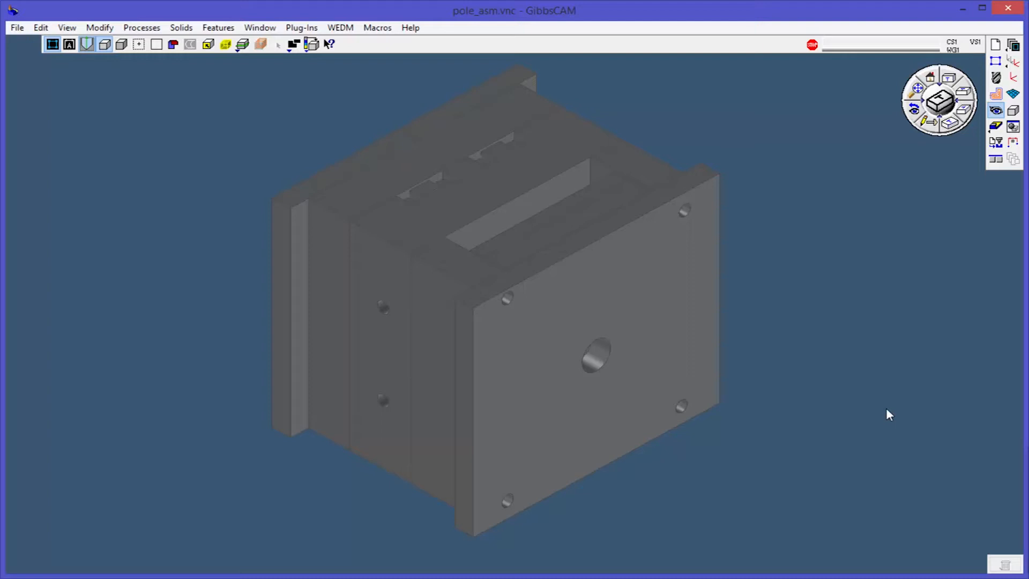
mouse_move(931, 361)
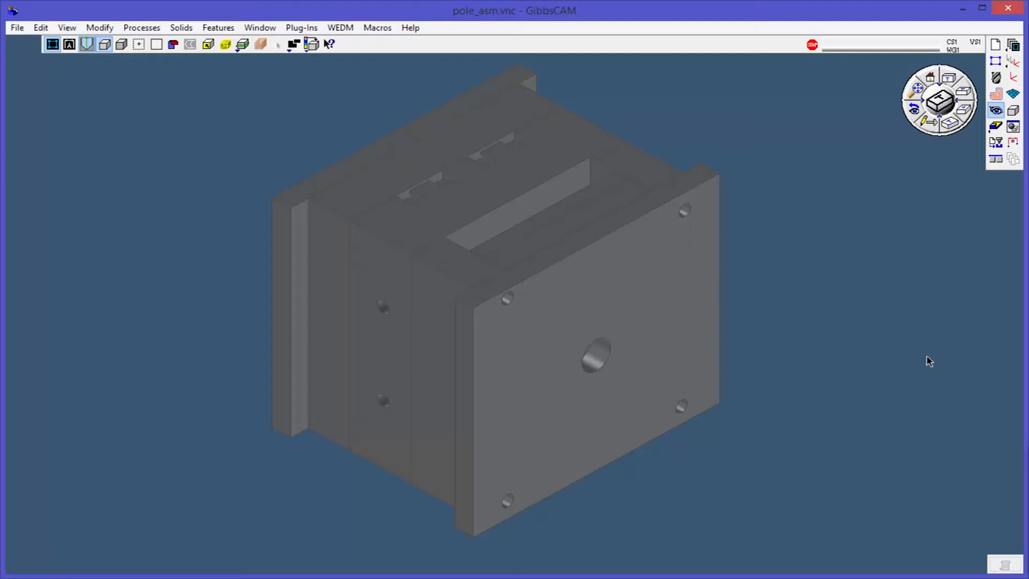
mouse_move(1013, 127)
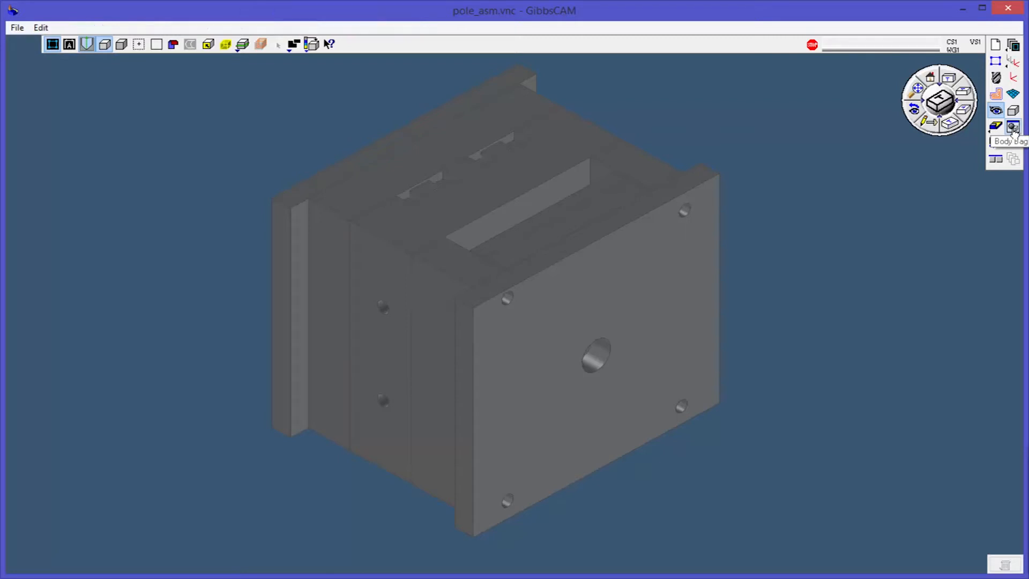
- Show the Body Bag window beside the mold assembly for storing solids
click(1013, 126)
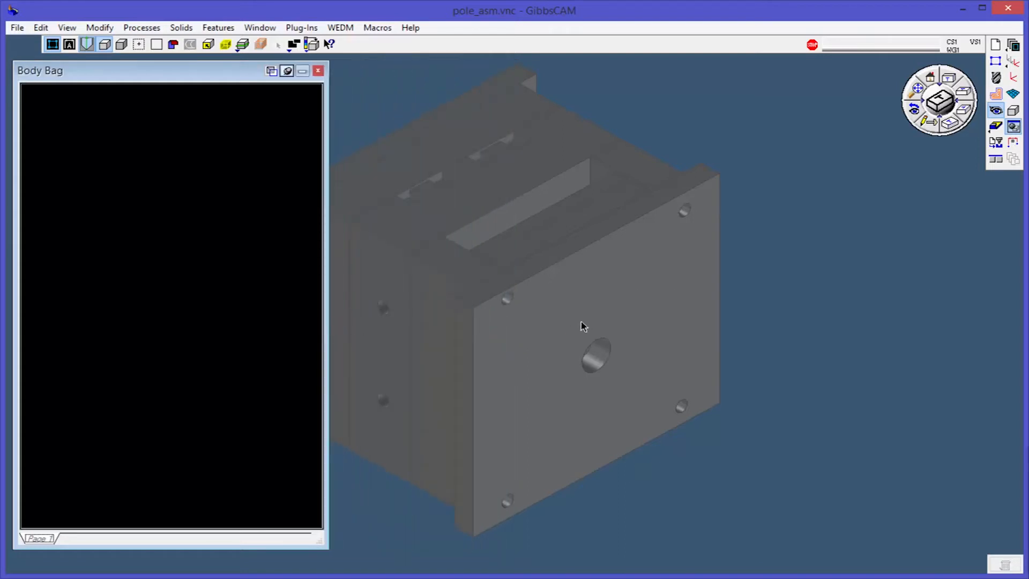
mouse_move(579, 322)
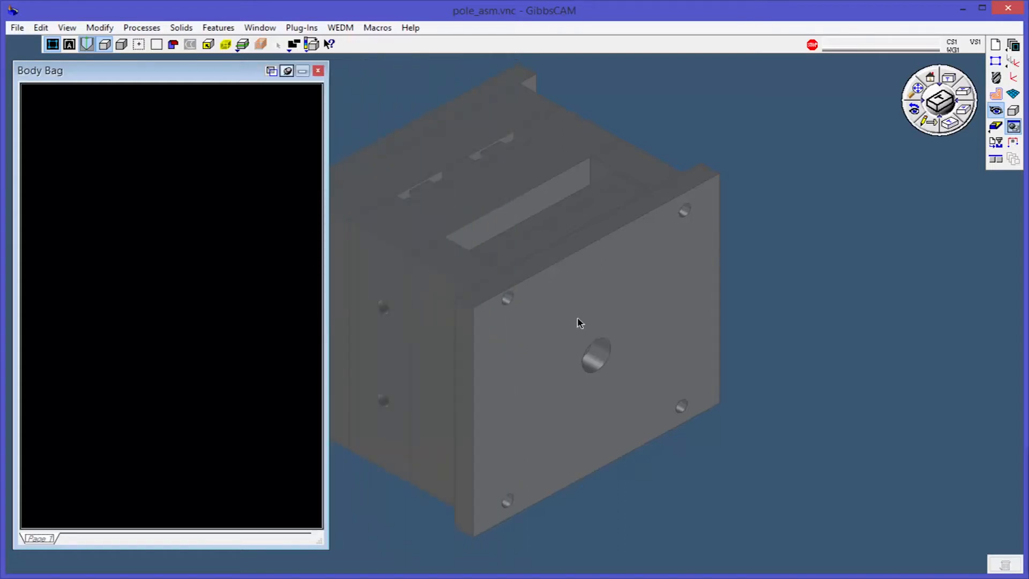
- Bag the front plate and the narrow side bar, then select all remaining assembly solids
click(578, 320)
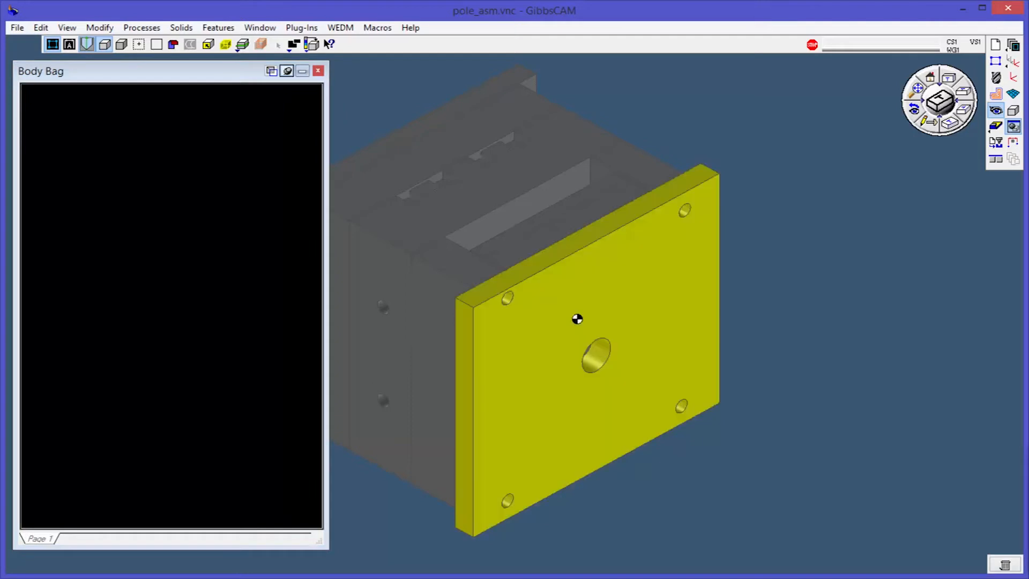
right_click(577, 319)
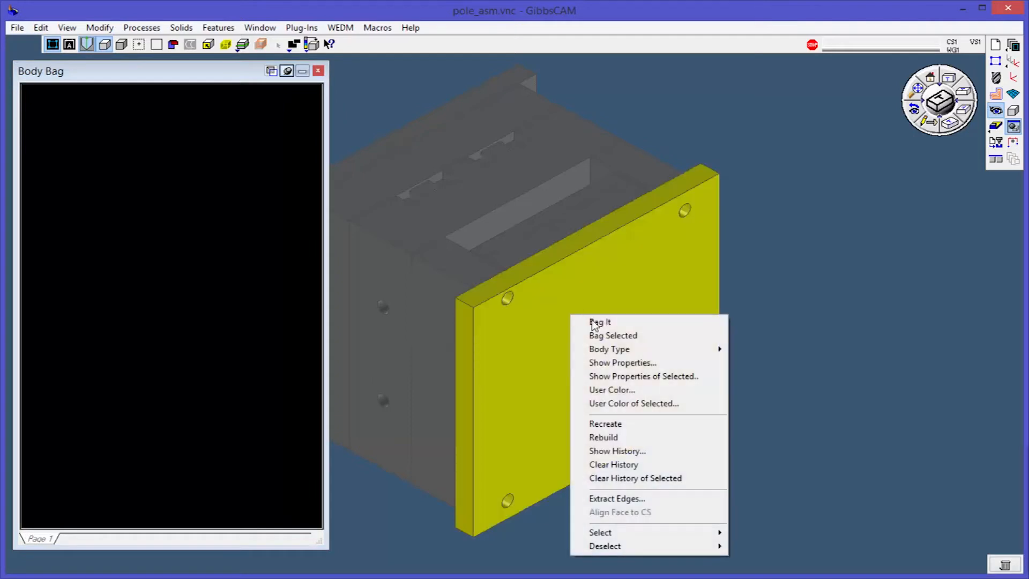
click(599, 322)
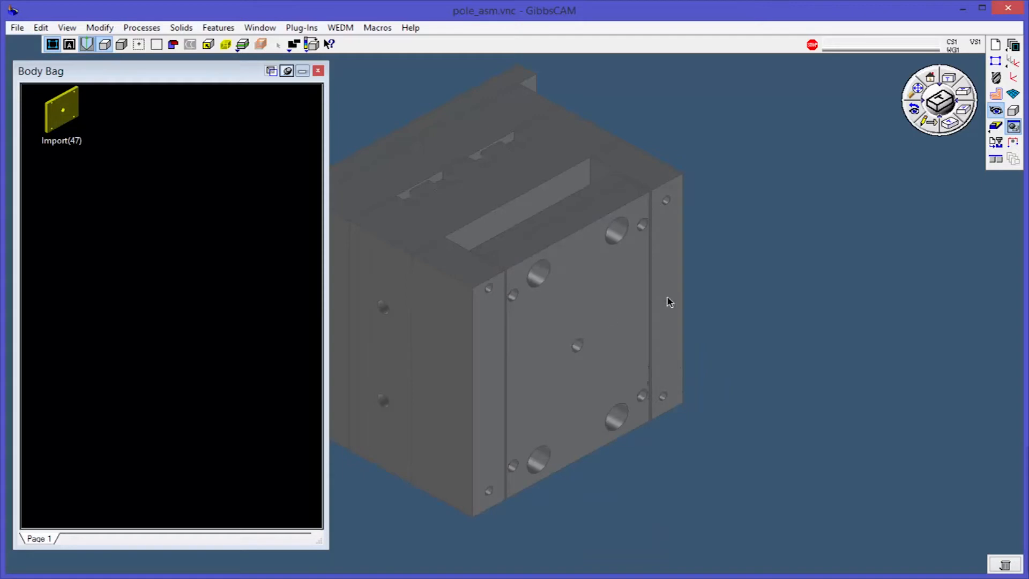
click(665, 303)
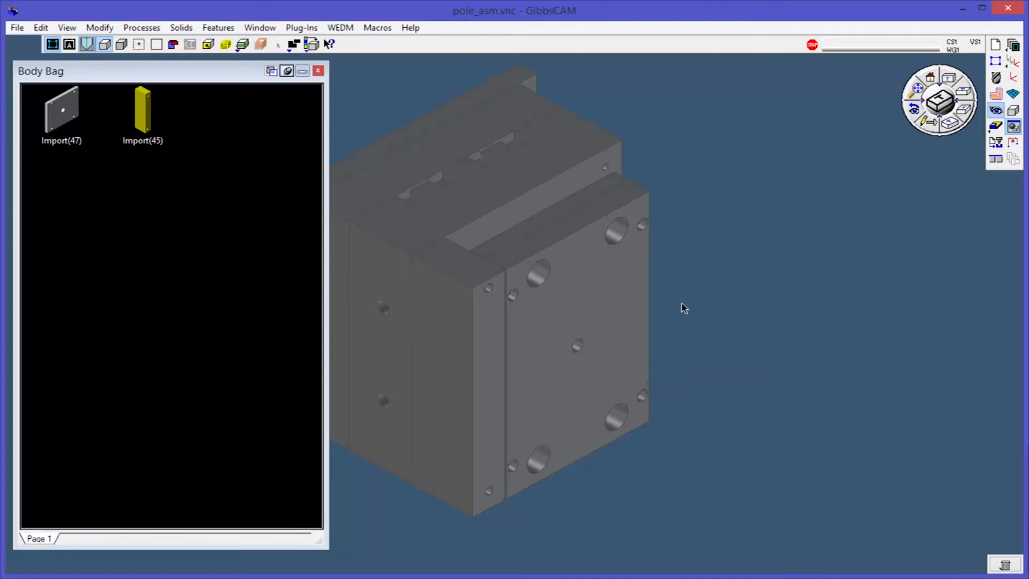
click(60, 108)
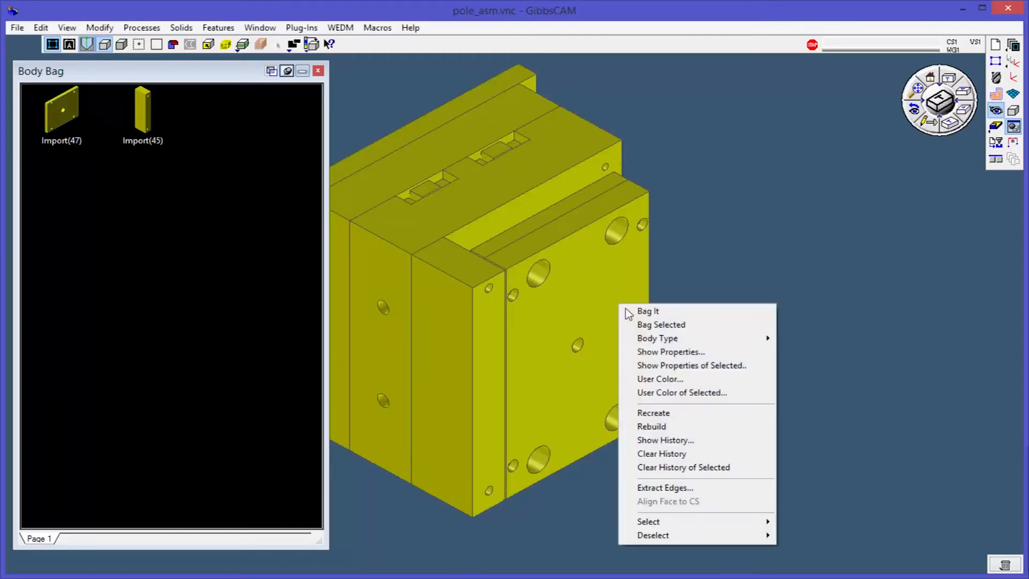
- Bag all selected solids onto Page 1 and pick Import(50), the molded part
click(656, 330)
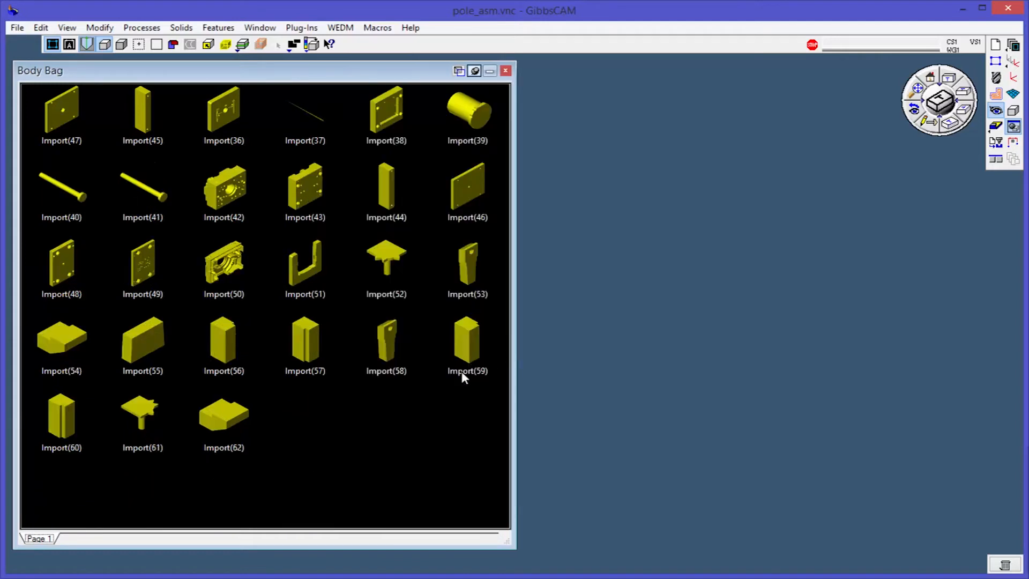
mouse_move(271, 388)
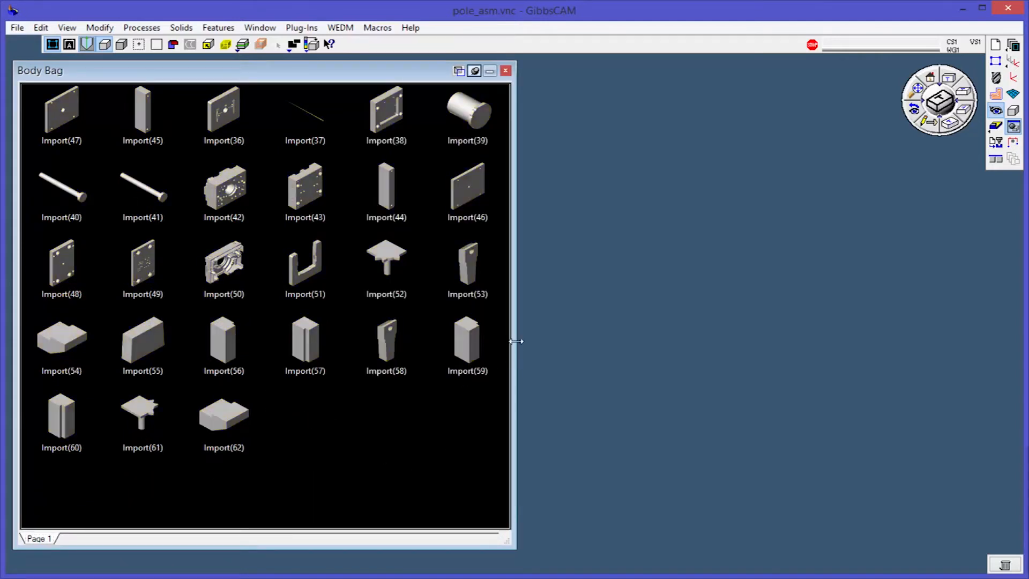
mouse_move(442, 300)
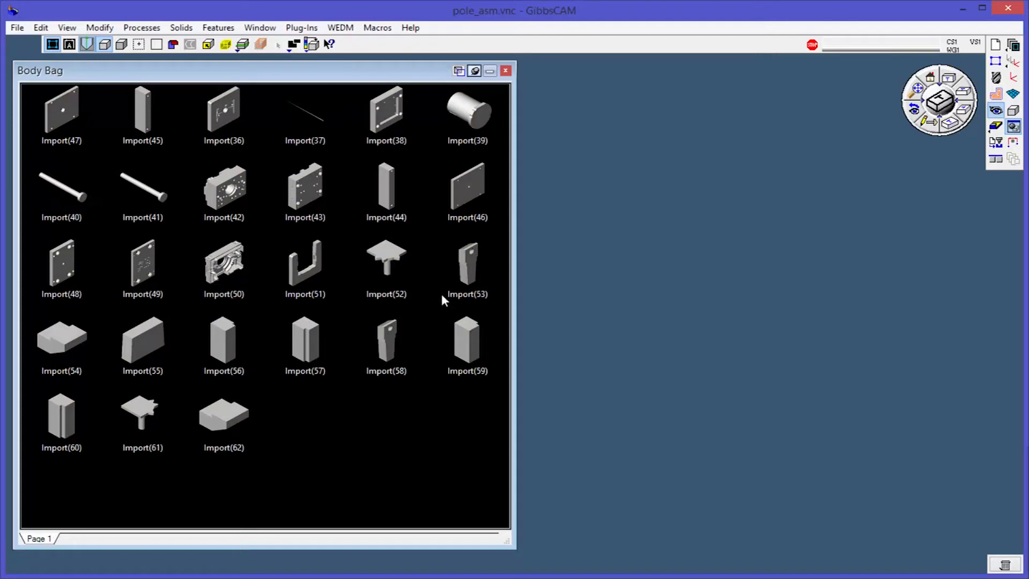
mouse_move(291, 396)
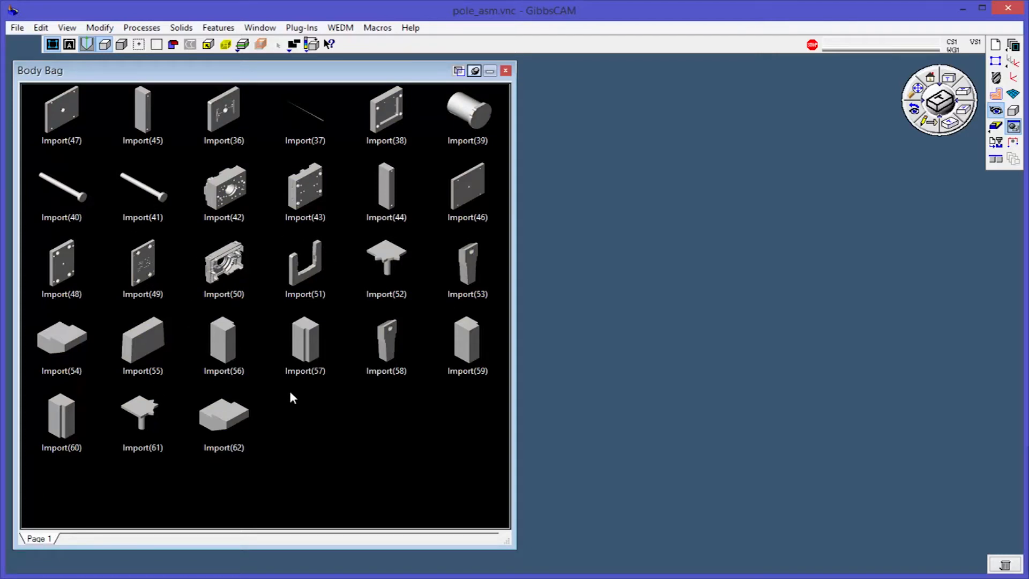
mouse_move(230, 327)
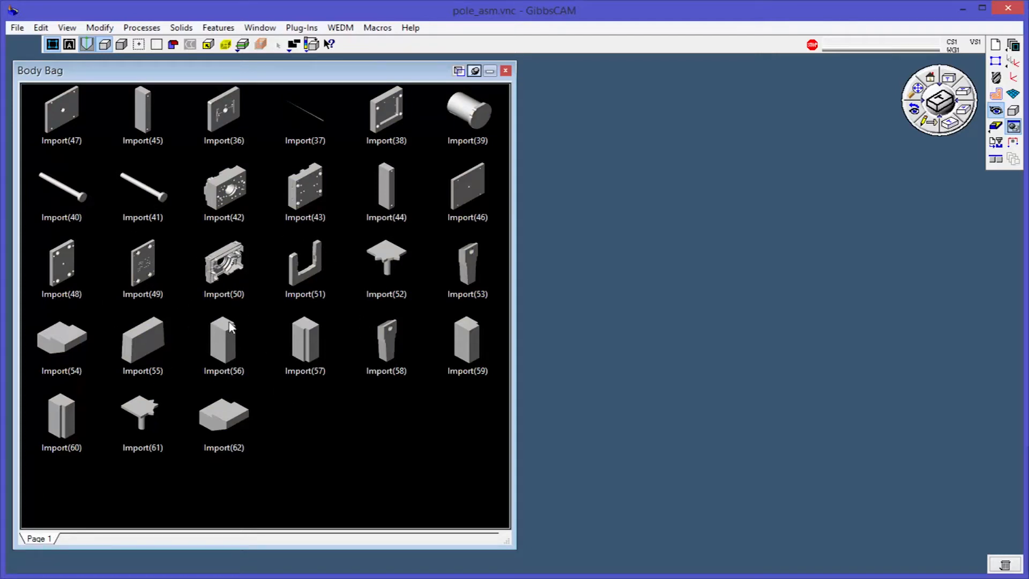
mouse_move(402, 129)
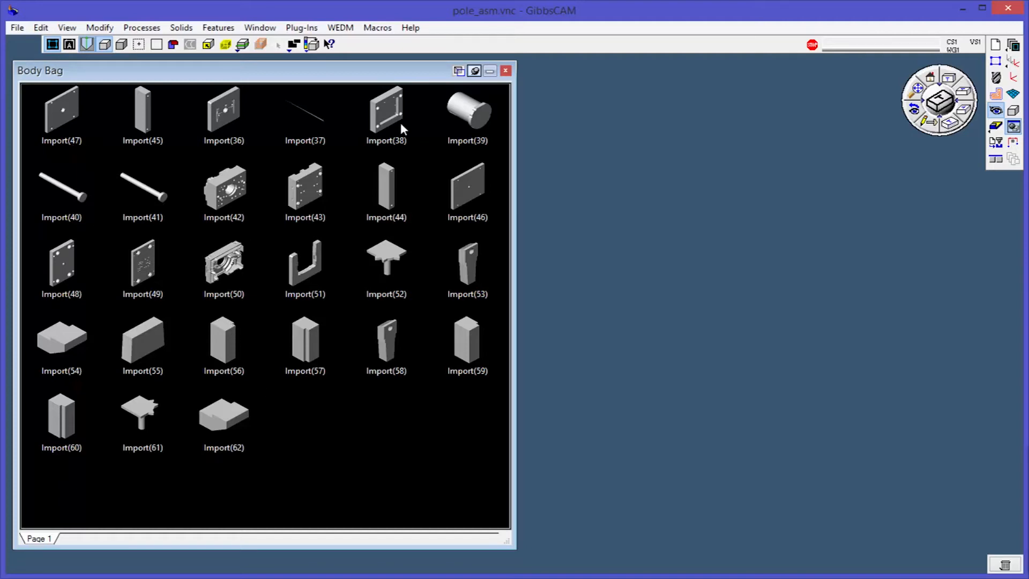
click(223, 262)
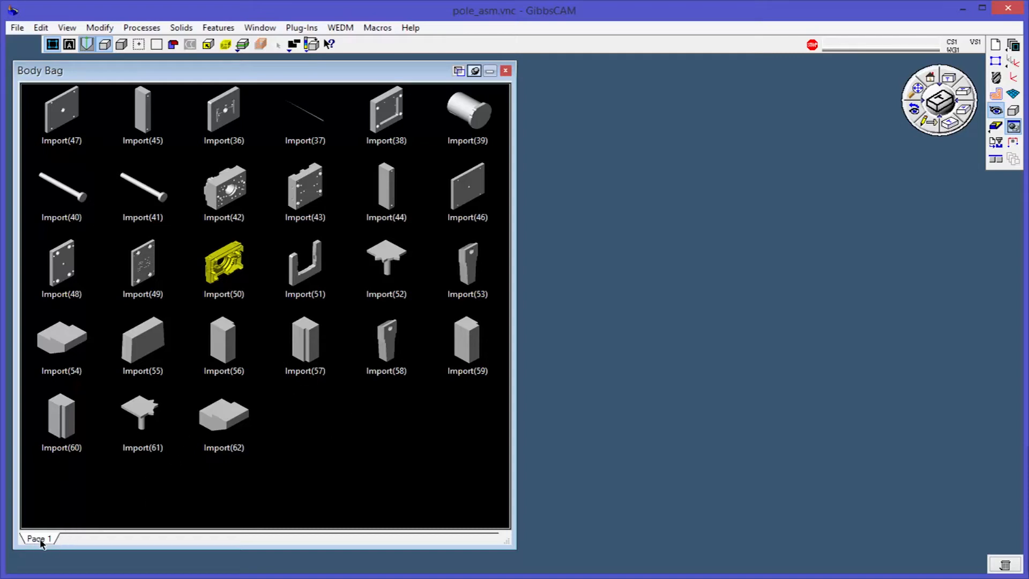
mouse_move(38, 538)
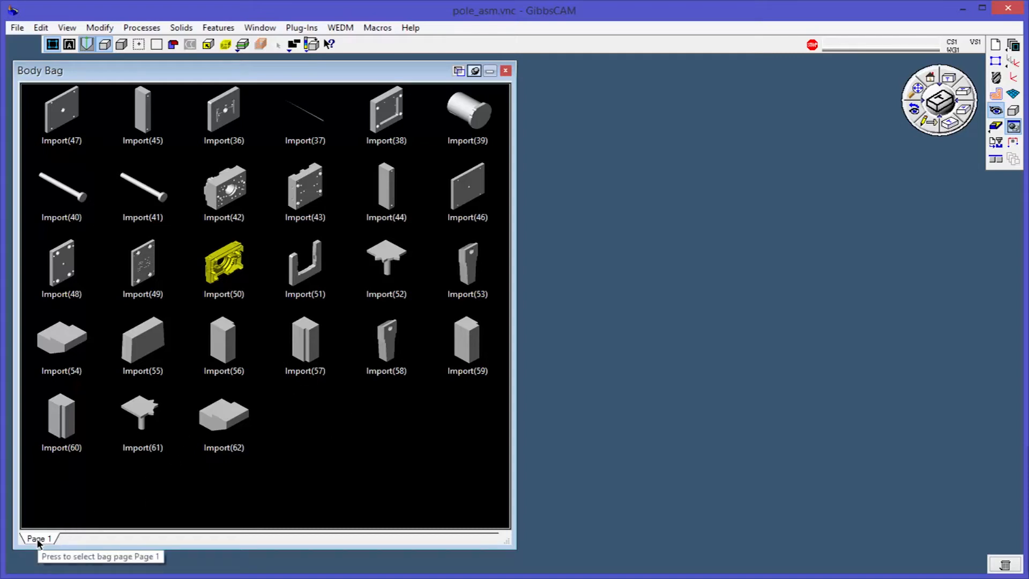
- Insert a Body Bag page named Part and move Import(50) onto it from Page 1
right_click(38, 539)
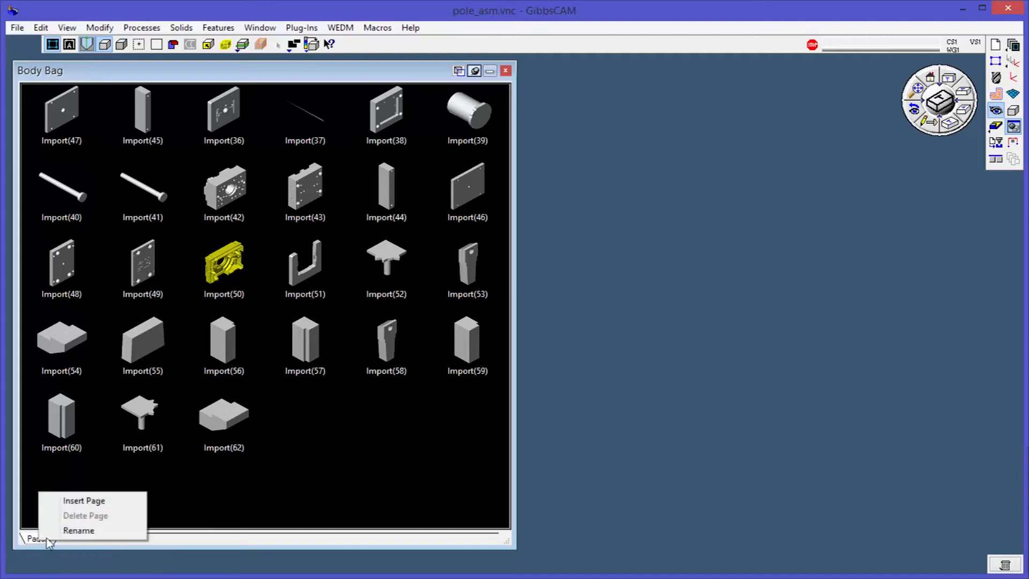
click(84, 500)
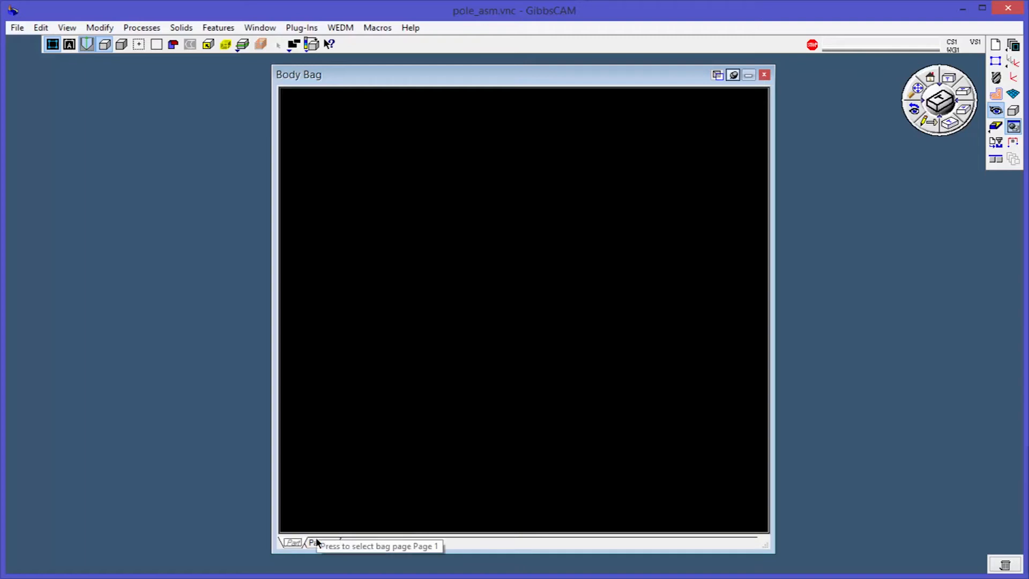
click(320, 542)
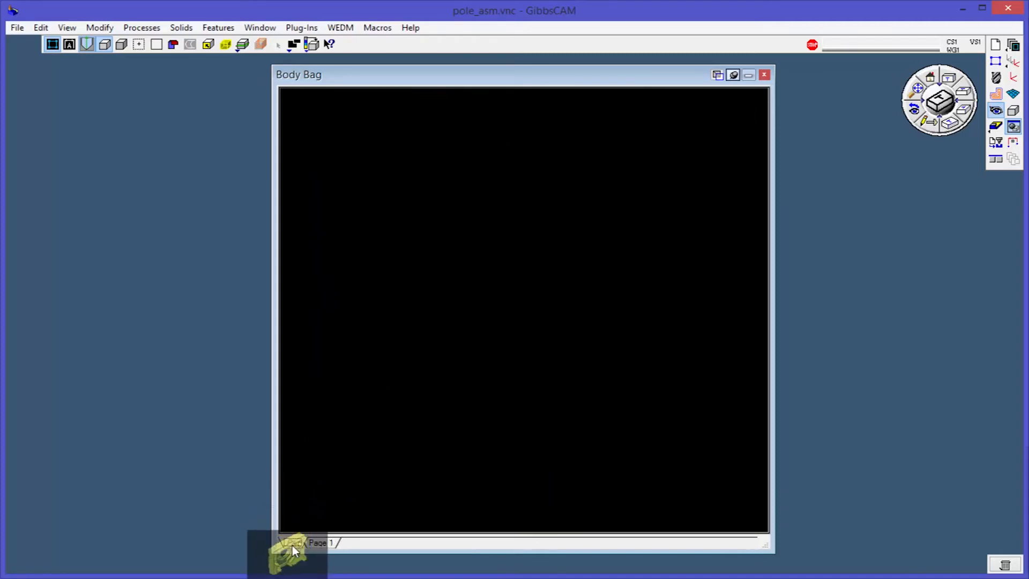
click(290, 542)
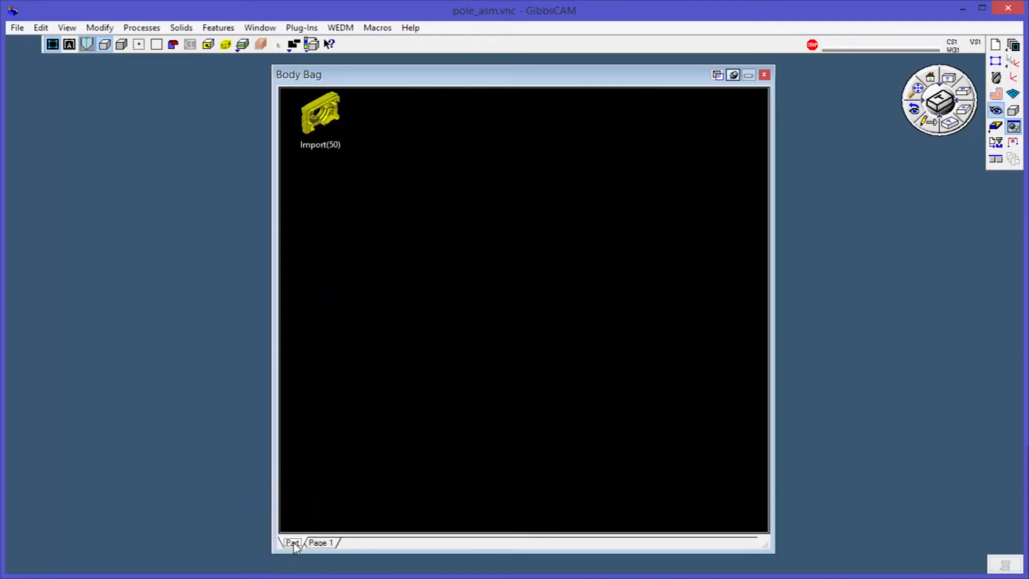
click(320, 543)
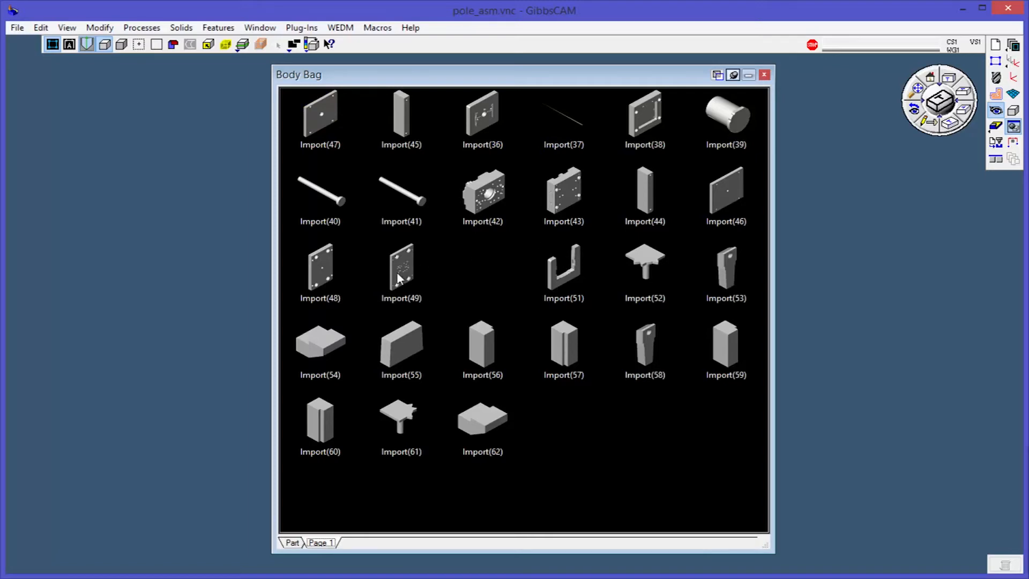
- Insert another Body Bag page, Injector Plate, leaving it empty for now
right_click(321, 543)
text(Injector Plate)
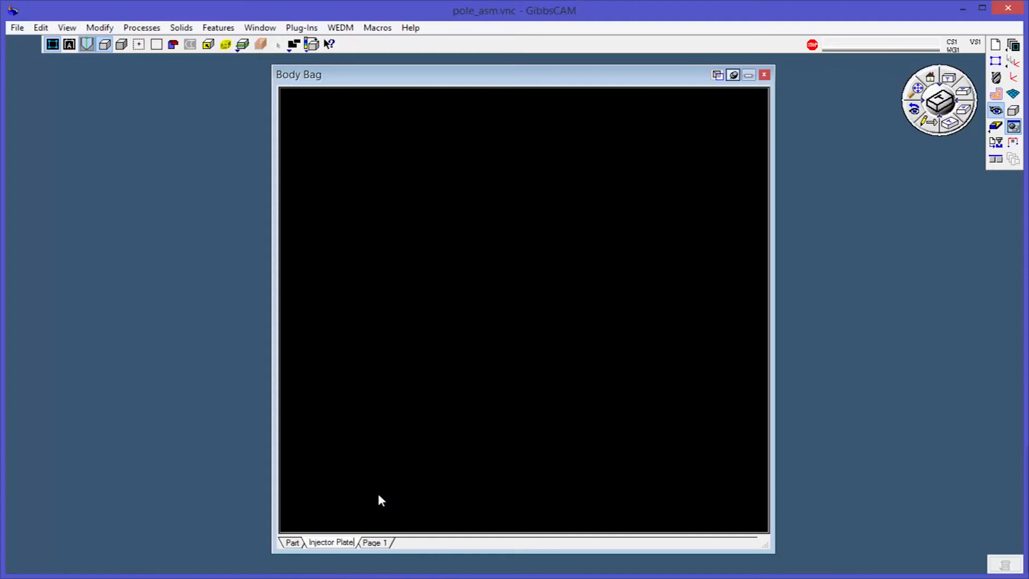
click(374, 542)
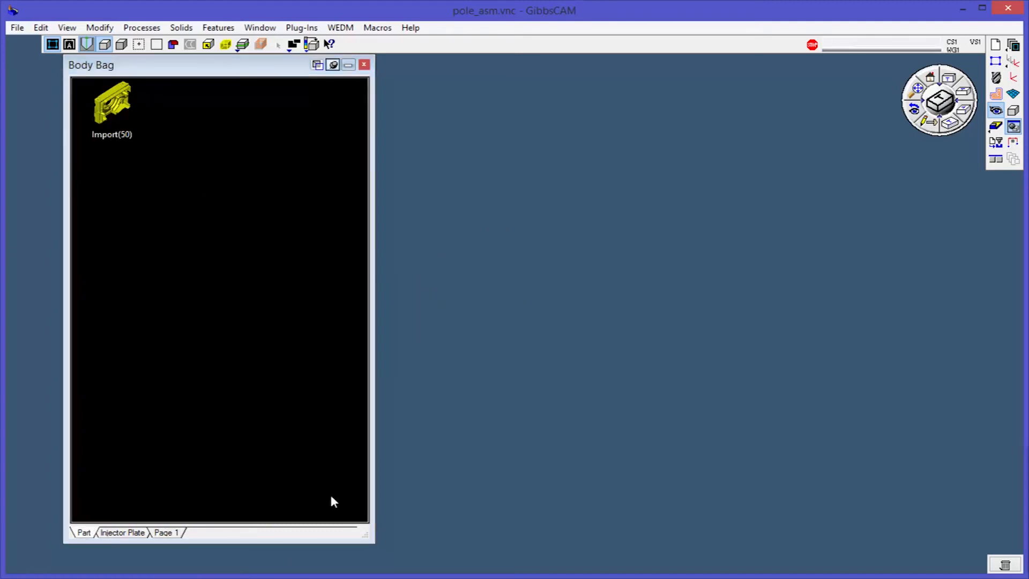
mouse_move(175, 348)
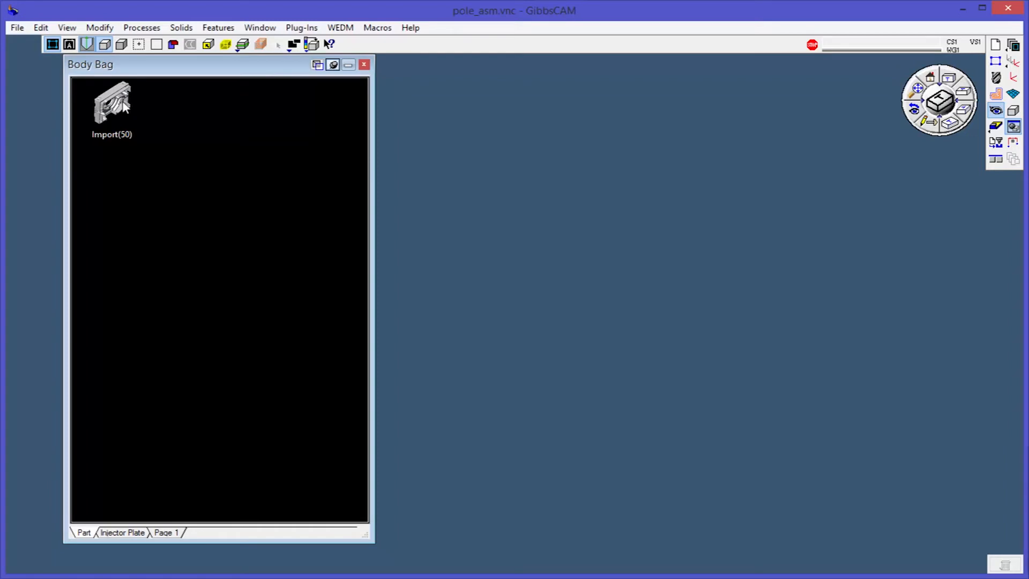
- Set the user colour of every face of Import(50) to red
click(111, 102)
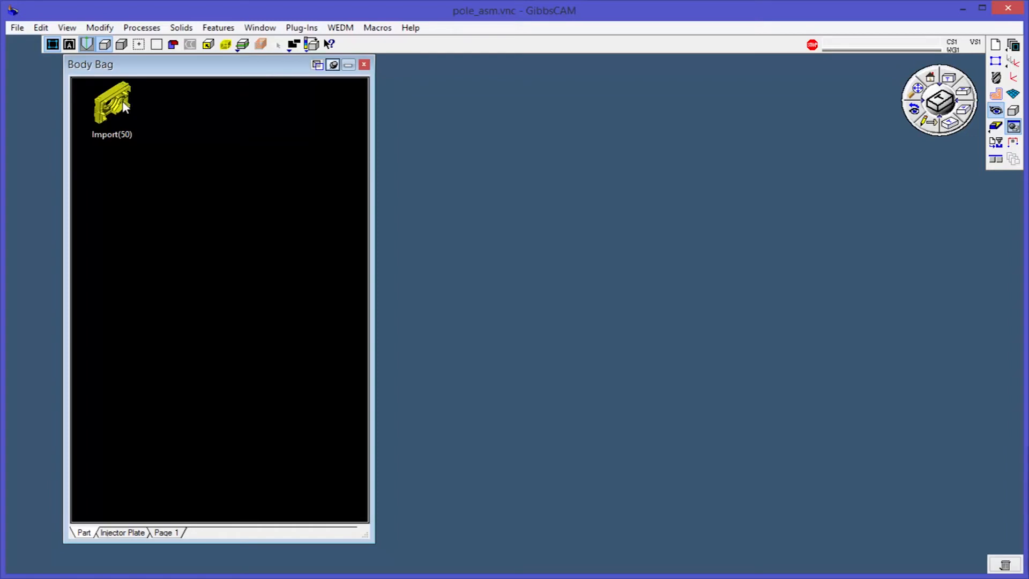
right_click(112, 105)
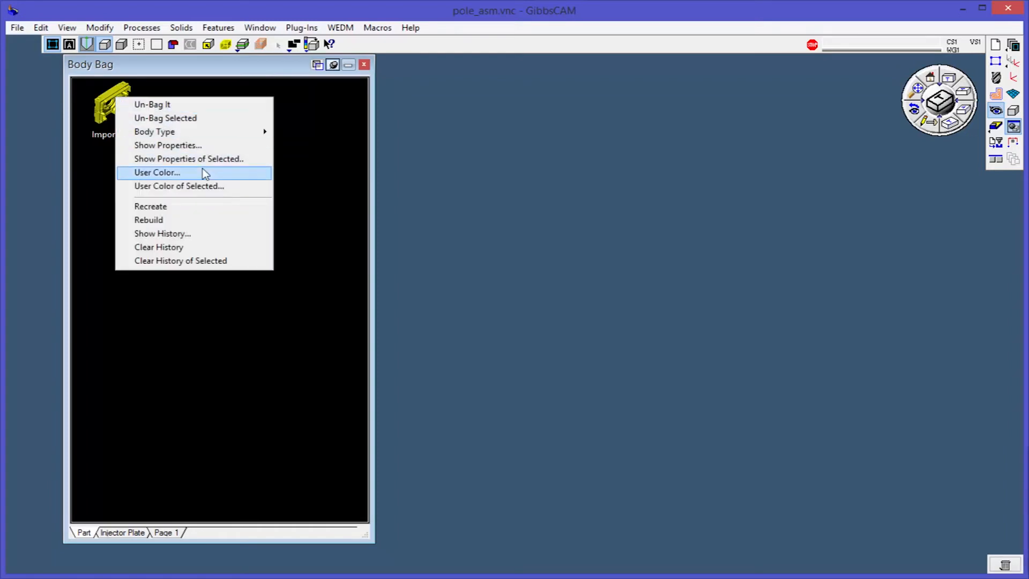
click(156, 172)
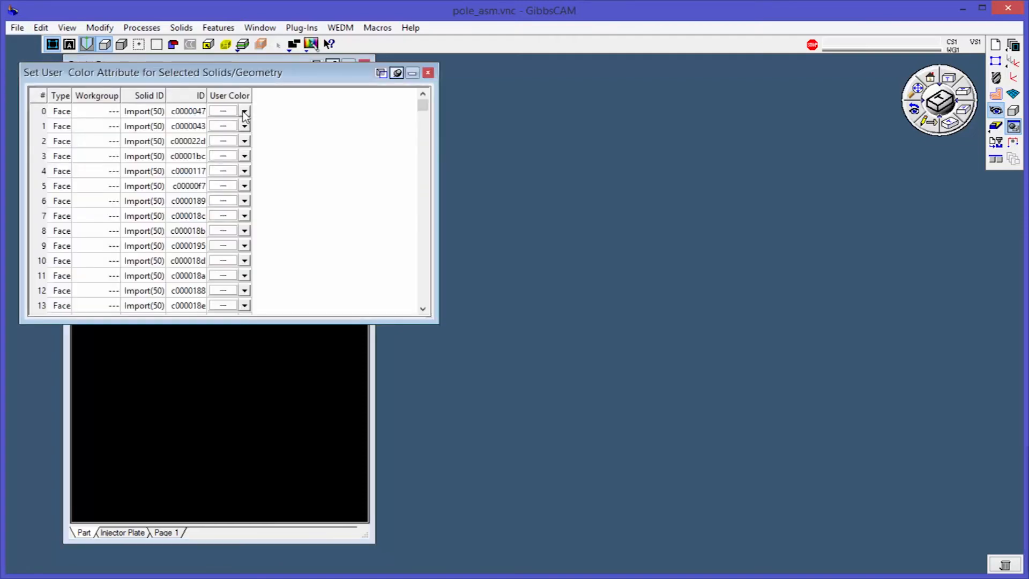
click(223, 111)
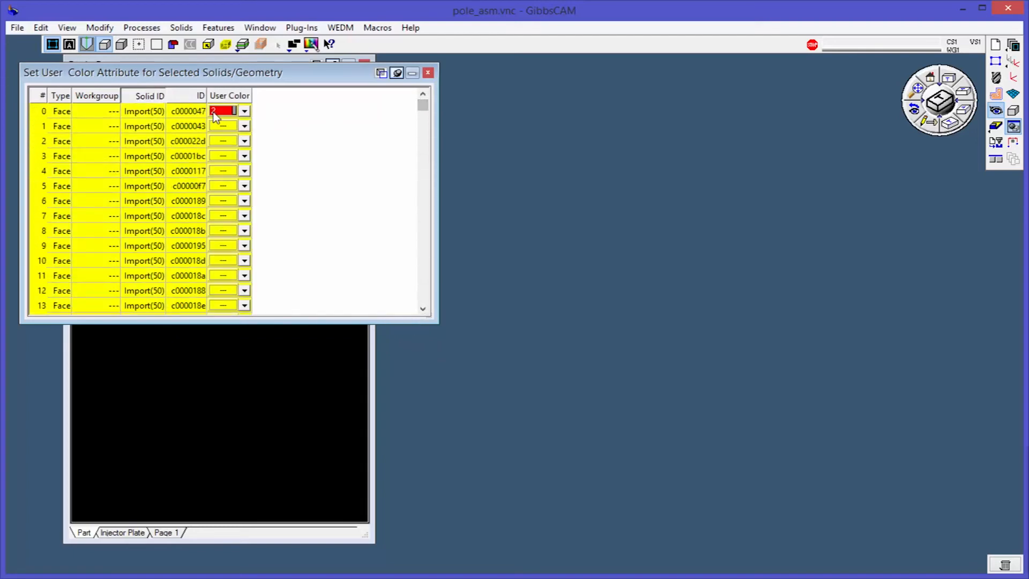
click(223, 110)
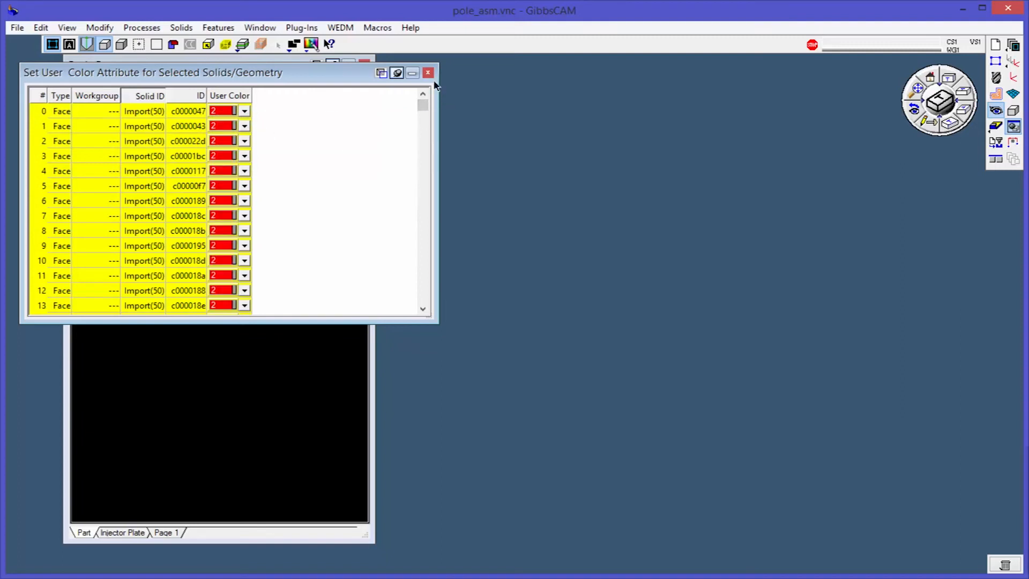
click(427, 72)
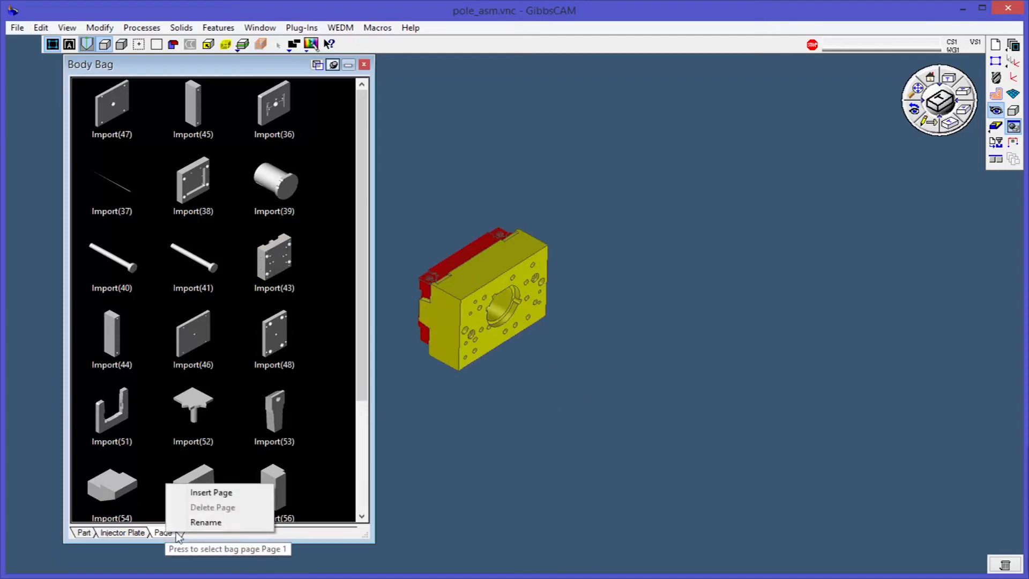
- Insert a page after Injector Plate, move Import(36) onto it, and rename it Core
click(211, 492)
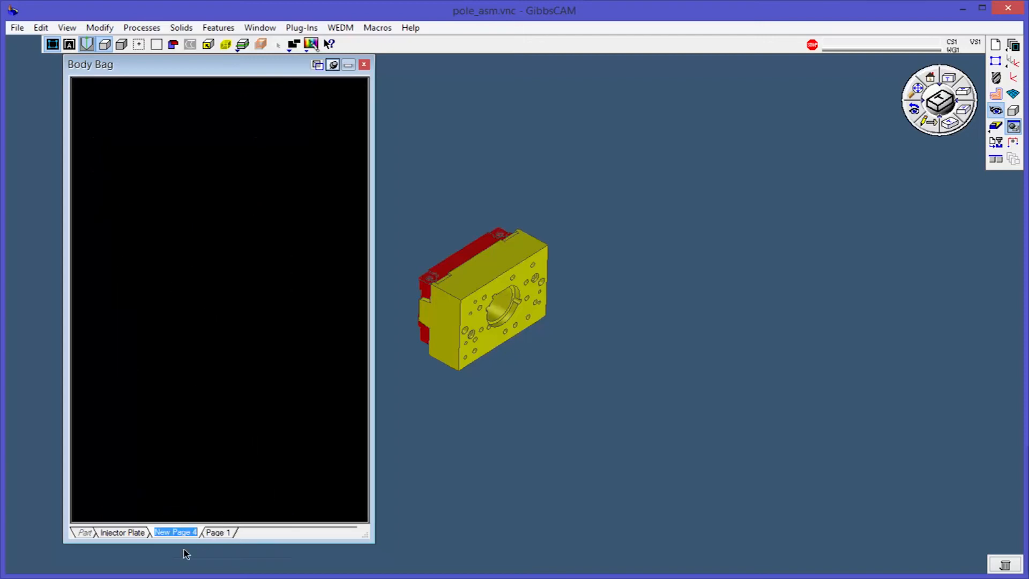
click(217, 532)
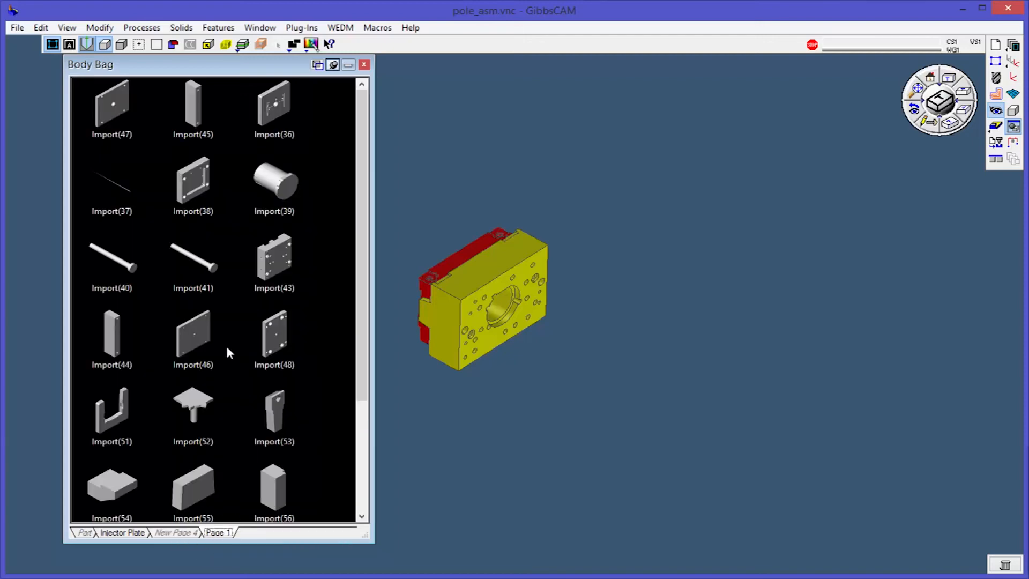
mouse_move(288, 138)
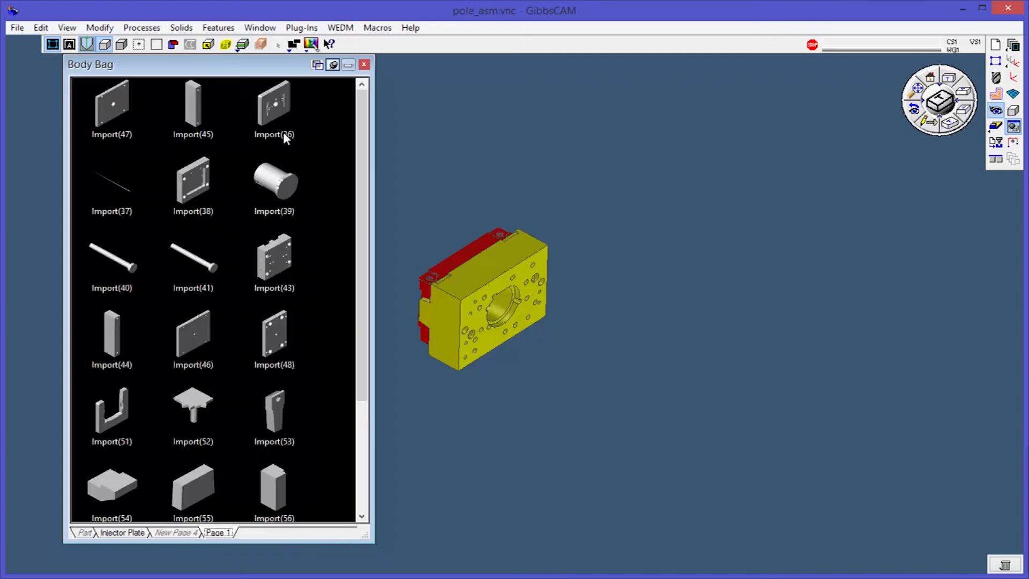
mouse_move(275, 104)
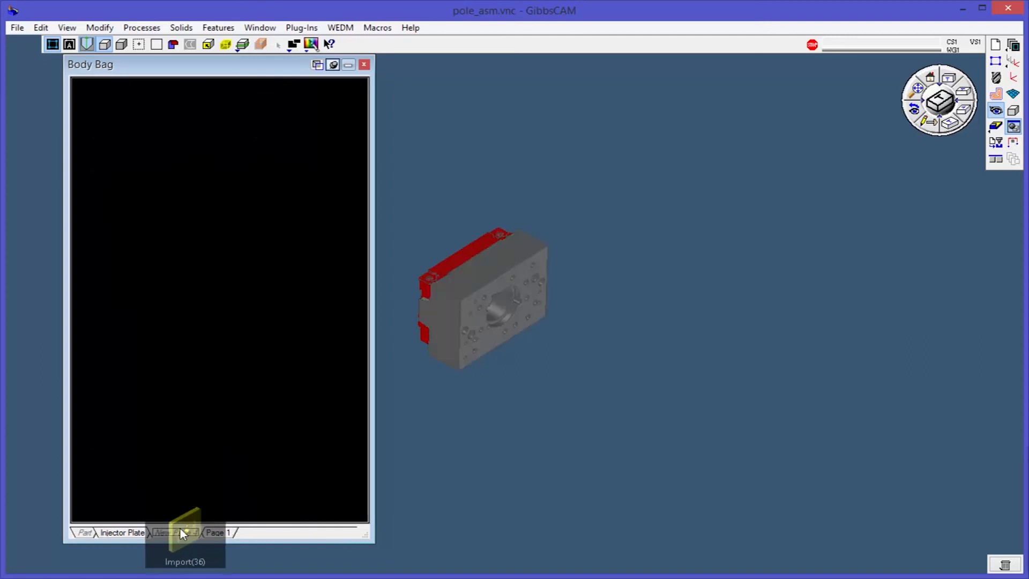
click(174, 533)
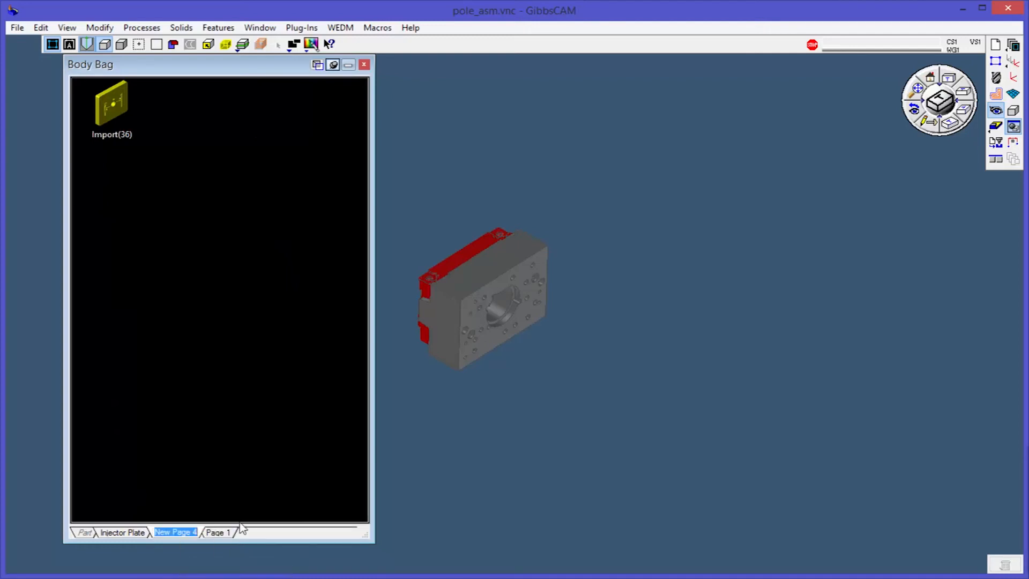
click(162, 533)
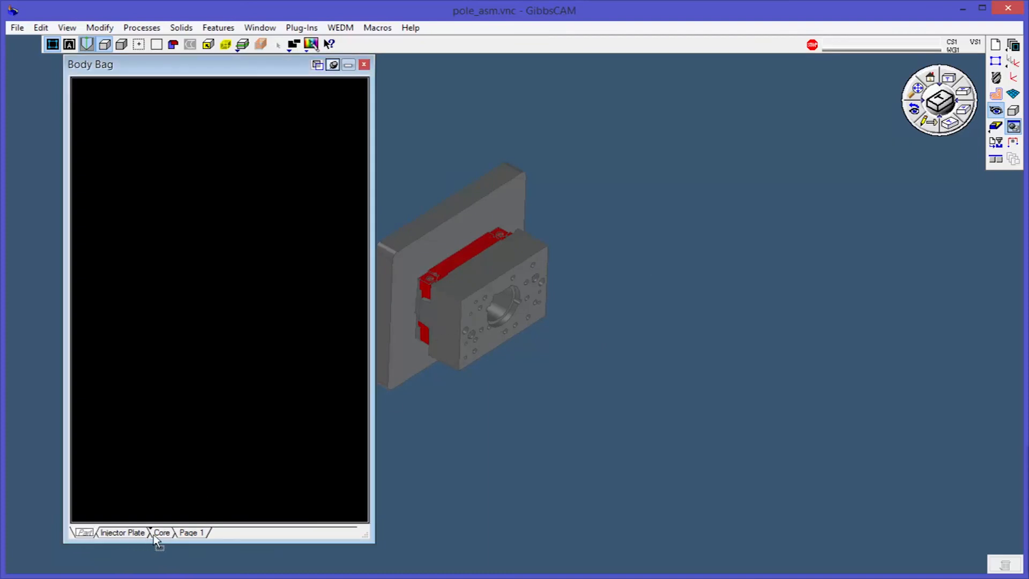
click(139, 533)
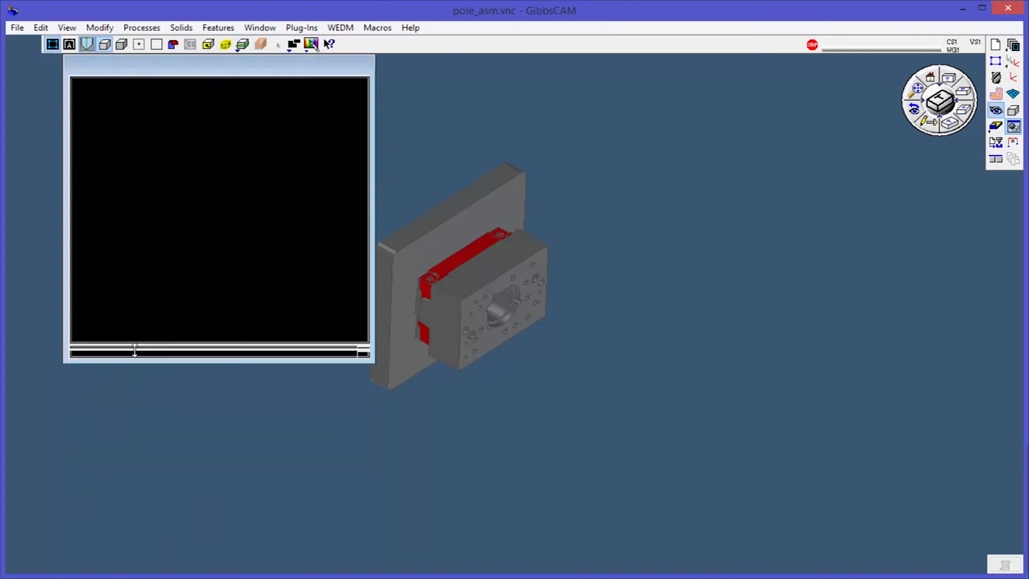
- Rename Page 1, holding the remaining solids, to All Parts
click(190, 320)
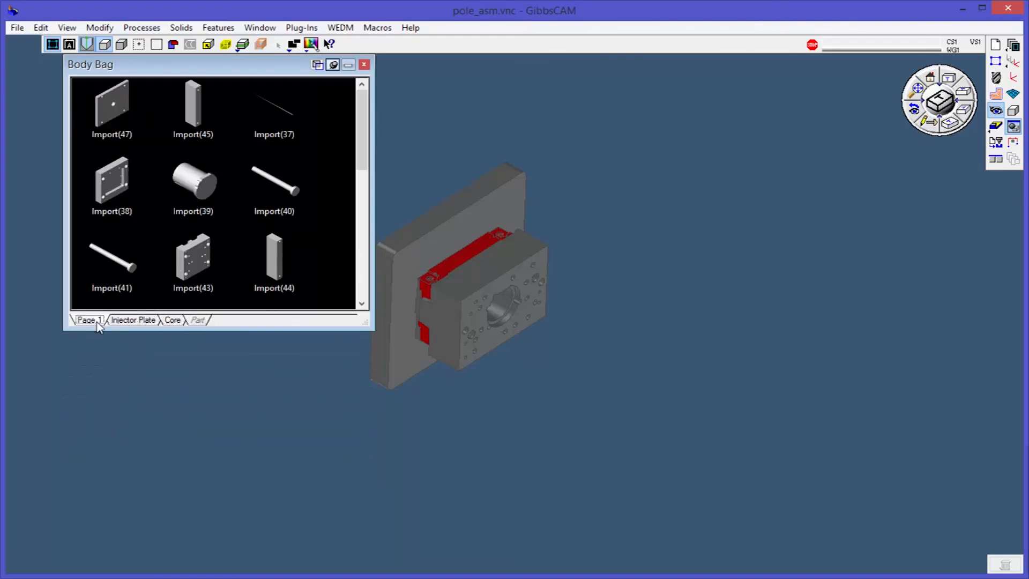
right_click(89, 319)
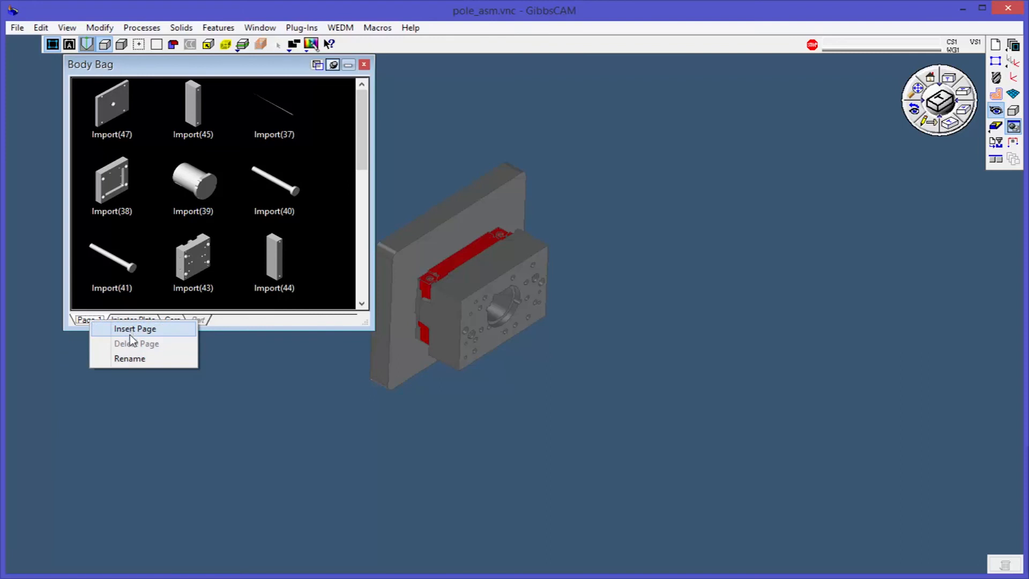
click(142, 364)
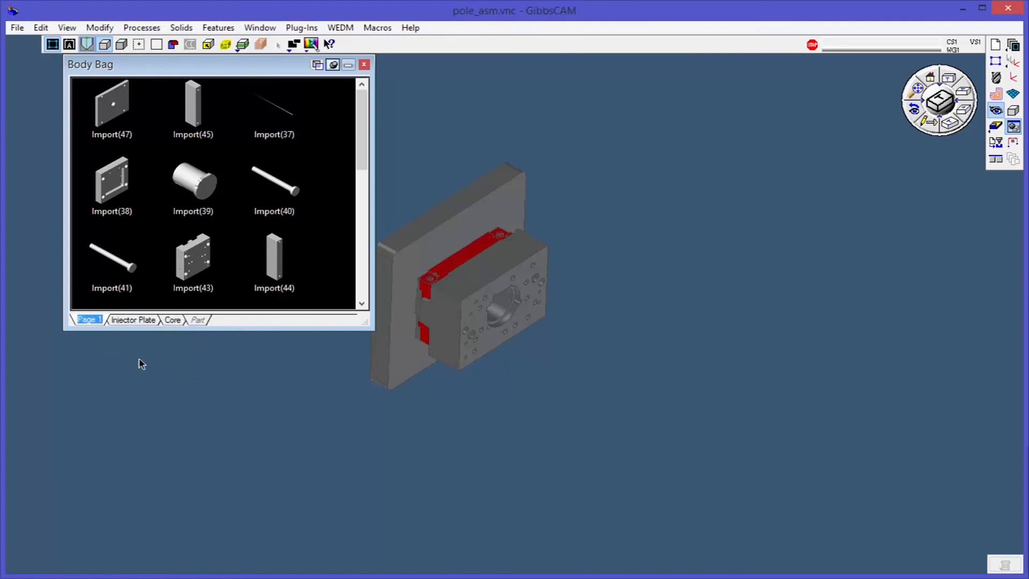
click(89, 320)
text(All Parts)
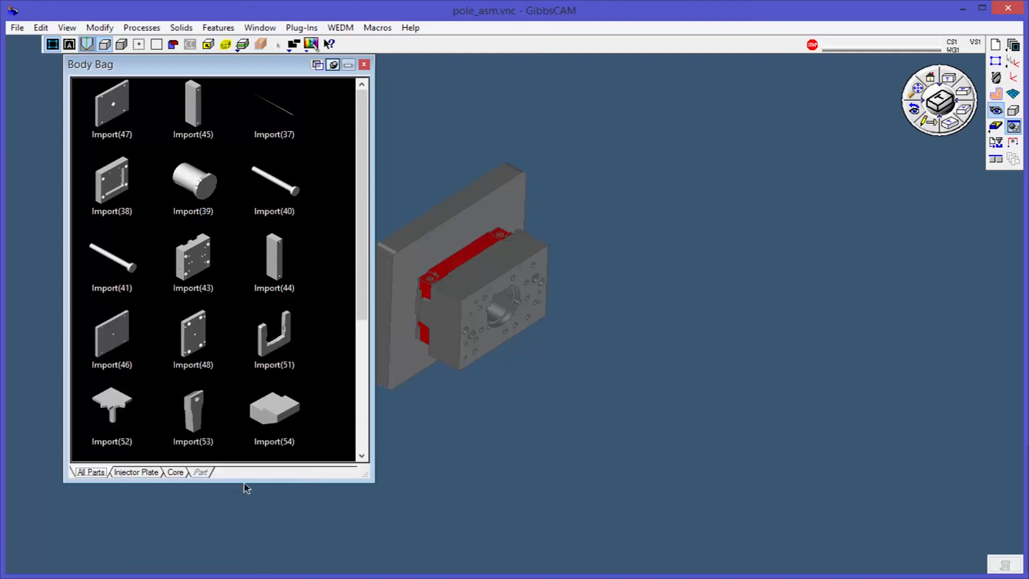
mouse_move(296, 204)
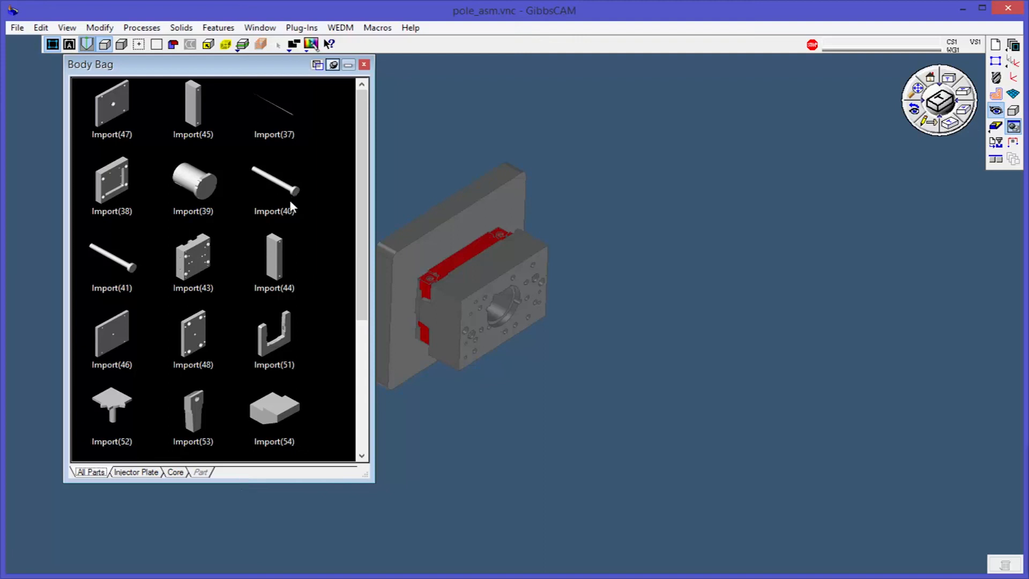
mouse_move(527, 248)
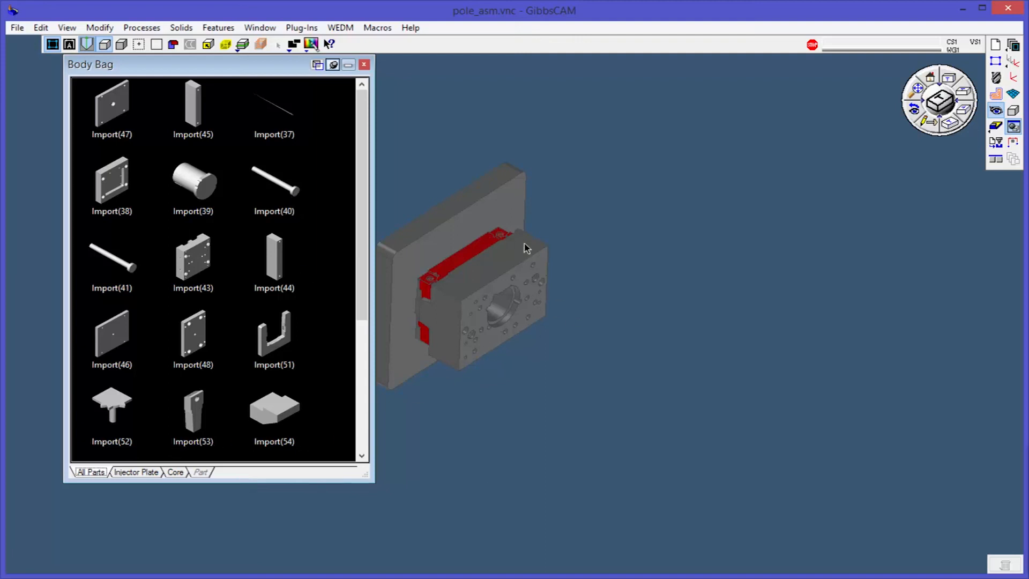
mouse_move(911, 152)
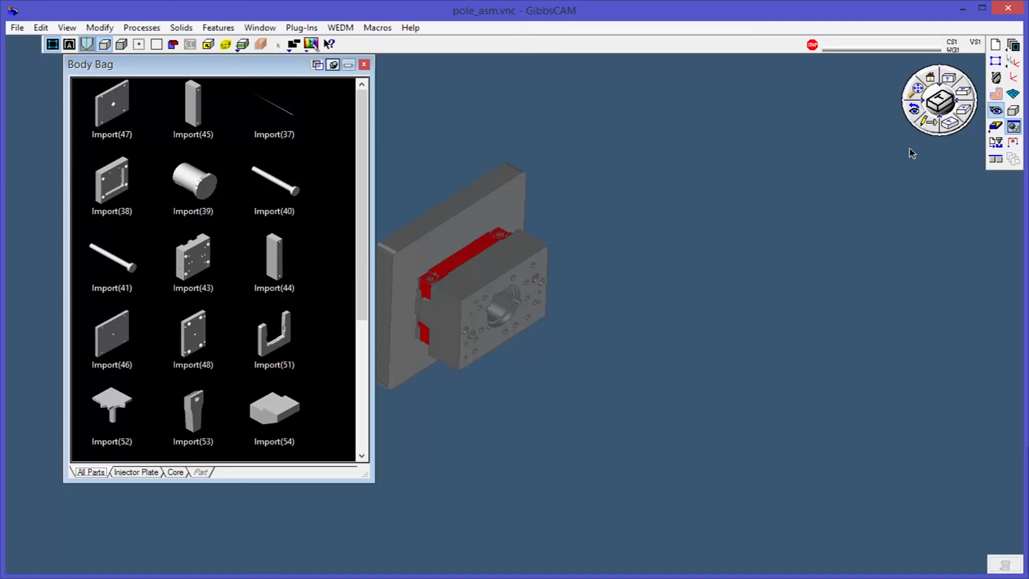